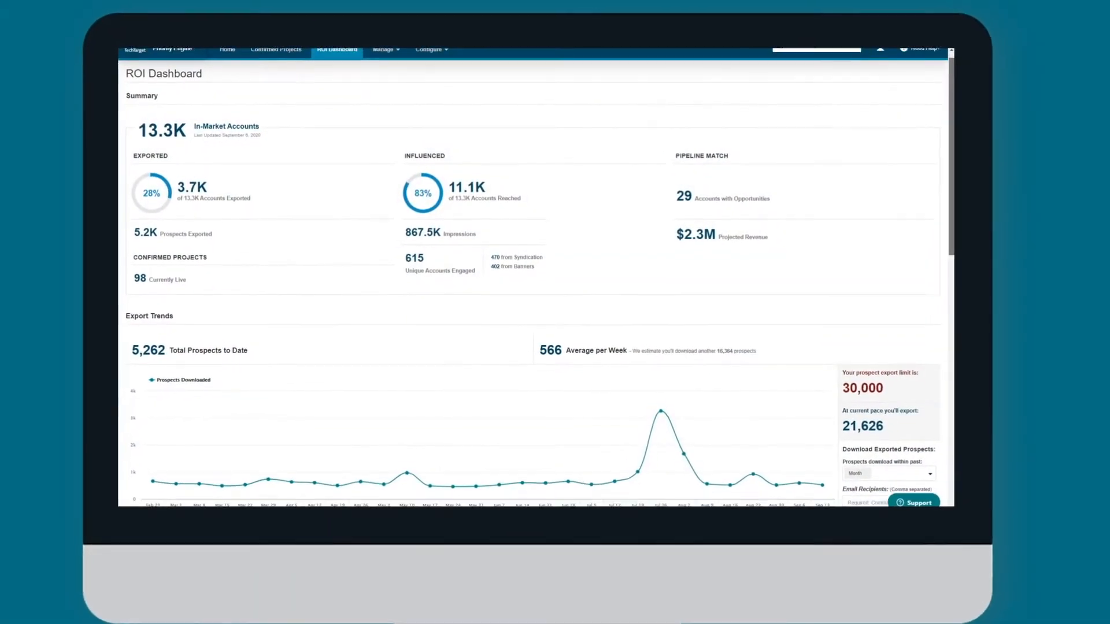
Scroll down the ROI Dashboard toward the ABM Accounts top-accounts list
scroll(down, 3)
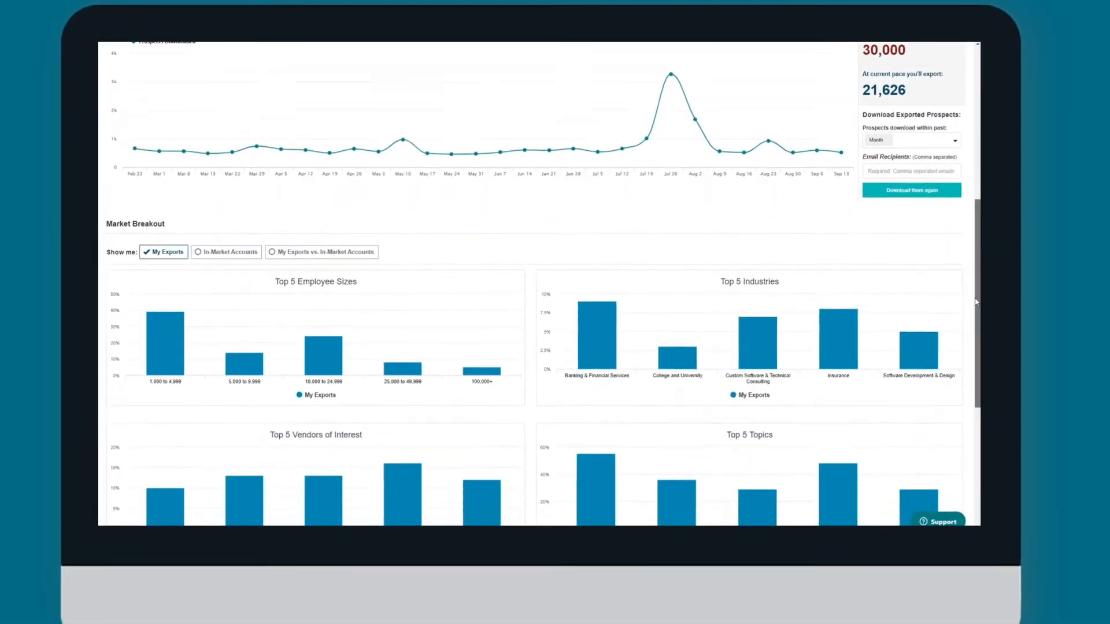
scroll(down, 3)
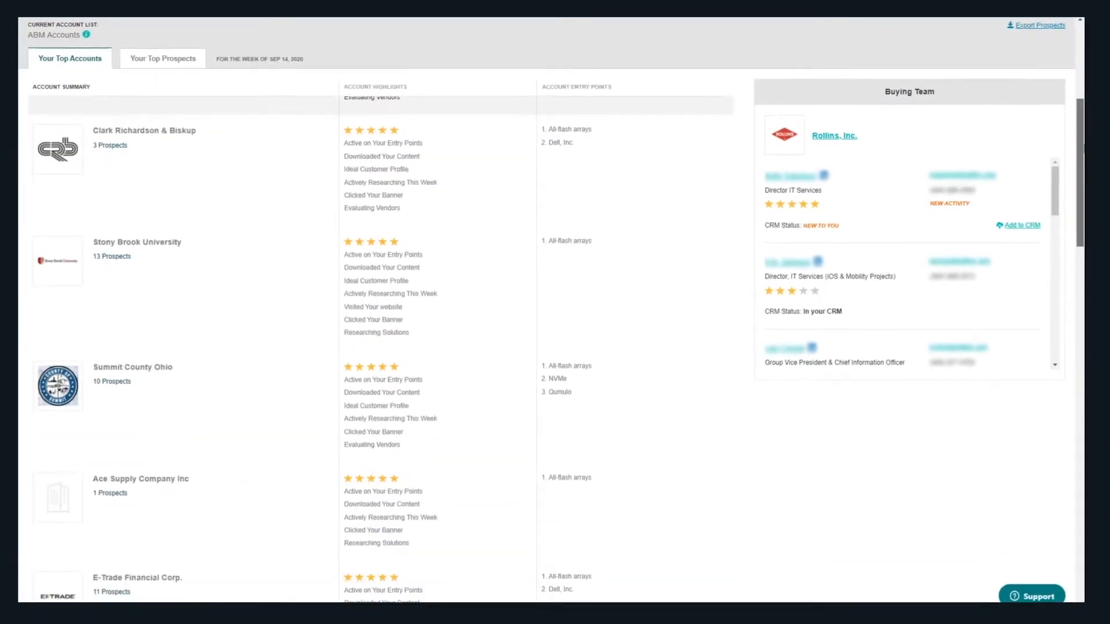
Bring up the Rollins, Inc. account detail page with its buying team and insights
scroll(down, 3)
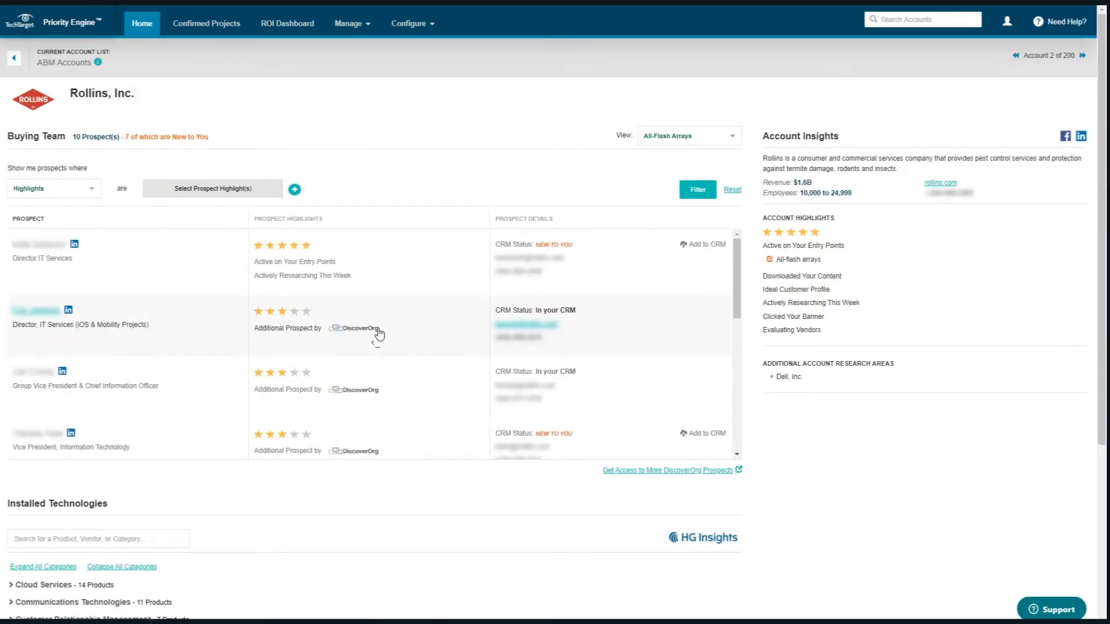
click(287, 23)
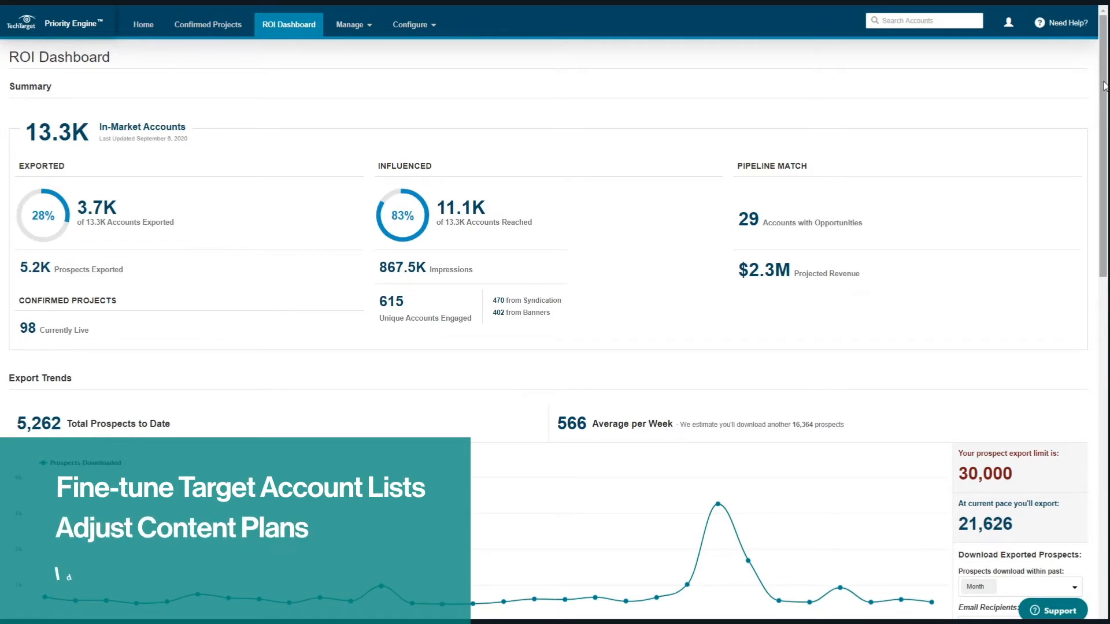
Show the Market Breakout charts as My Exports vs. In-Market Accounts
scroll(down, 3)
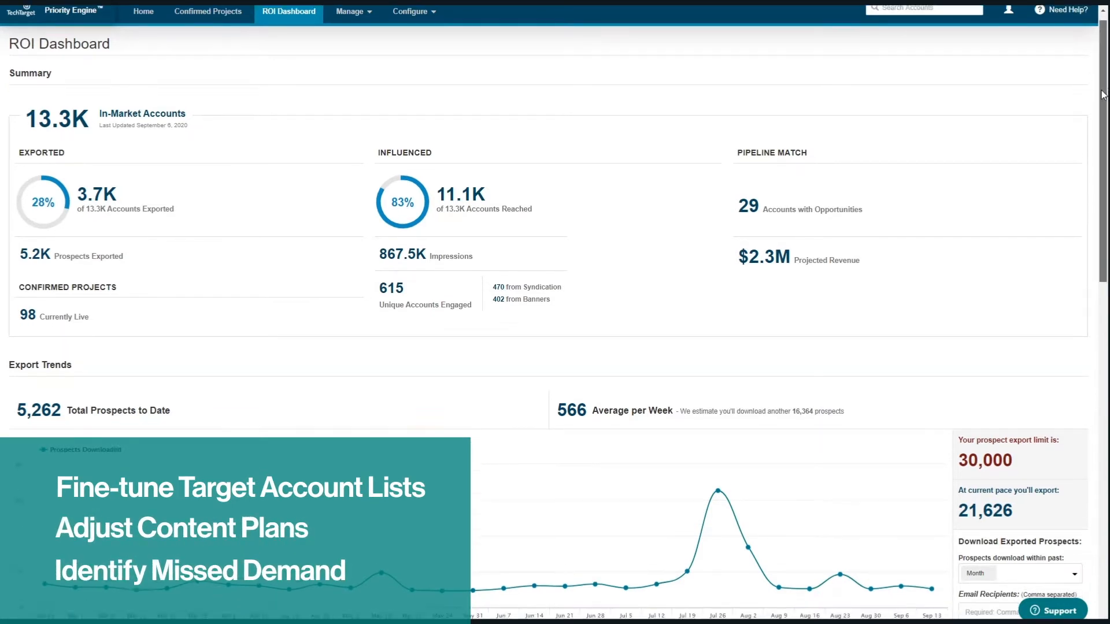
scroll(down, 3)
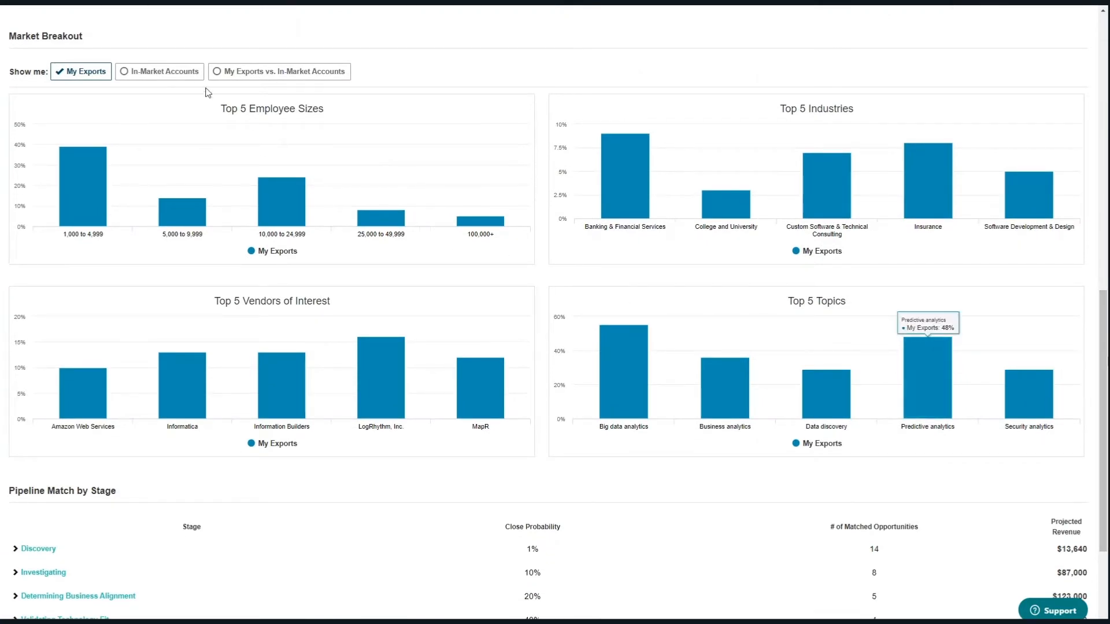
click(159, 72)
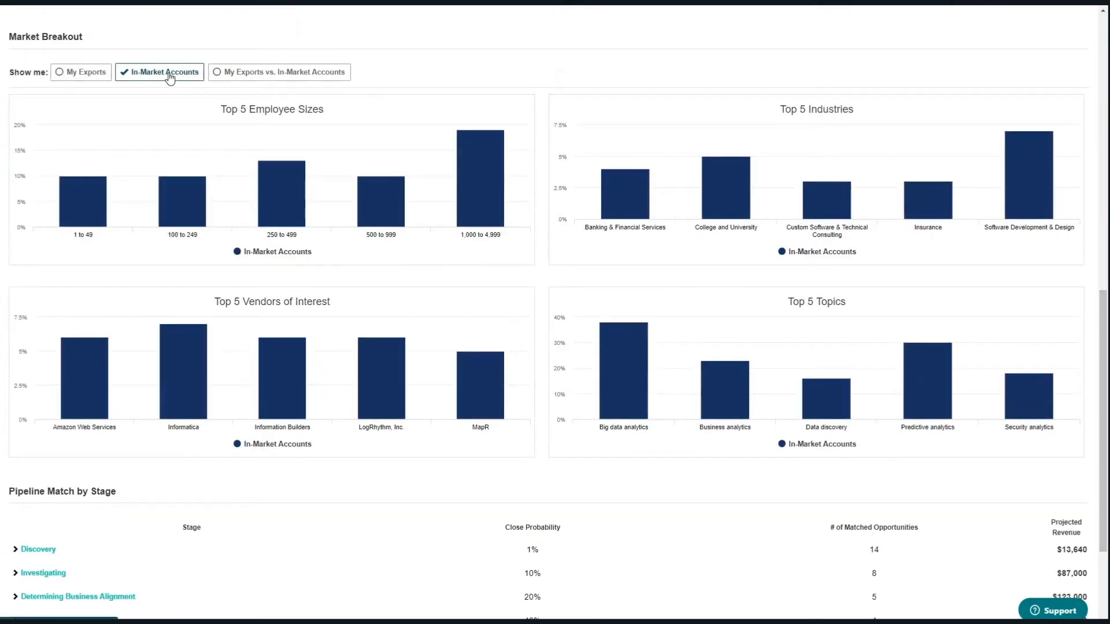
click(278, 72)
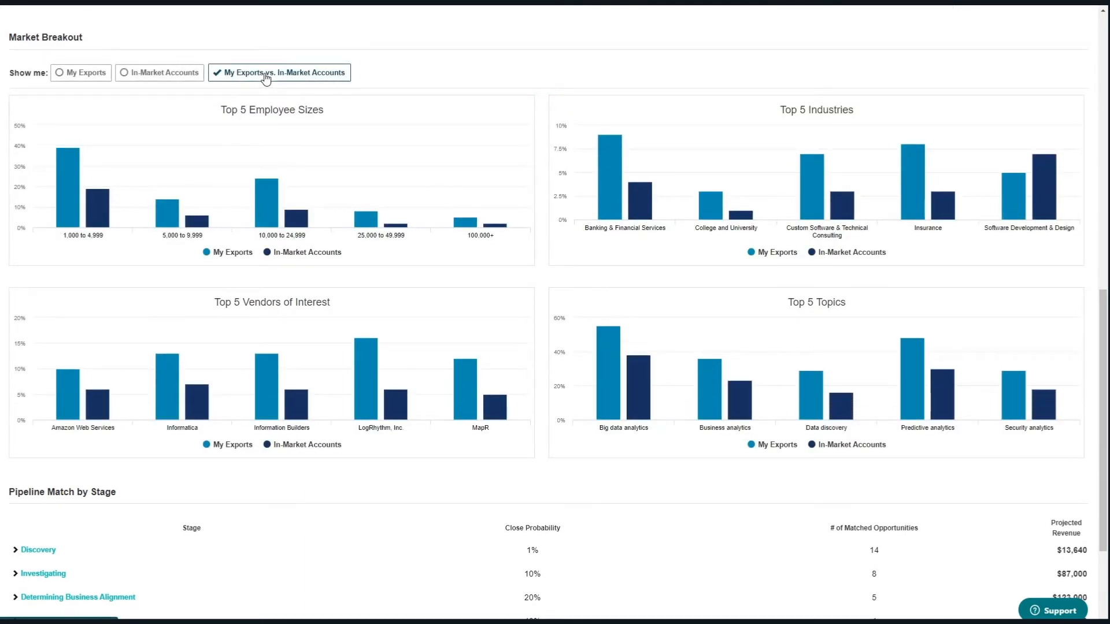
click(288, 25)
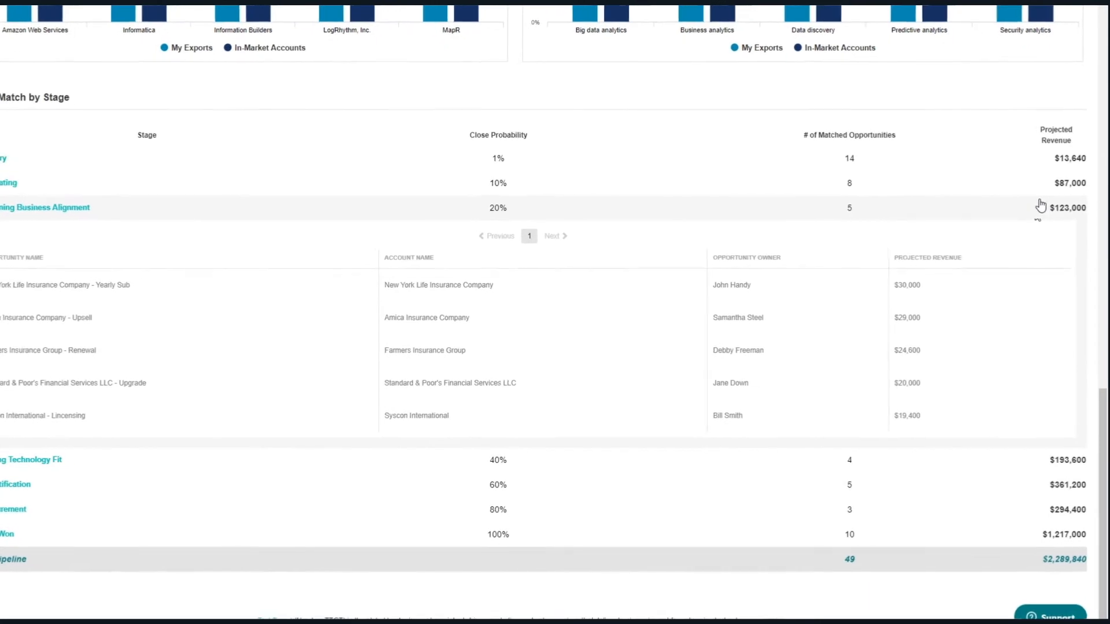
Expand the Determining Business Alignment stage under Pipeline Match by Stage
scroll(down, 3)
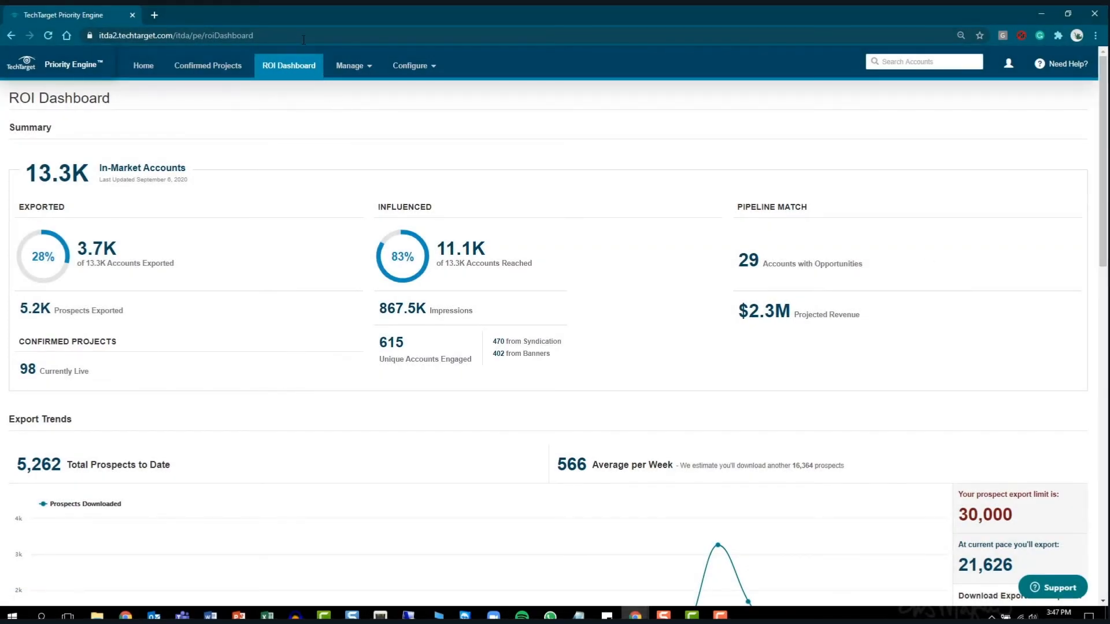
Bring up the Outlook draft to sales leadership with the ROI summary image and dashboard URL
click(175, 36)
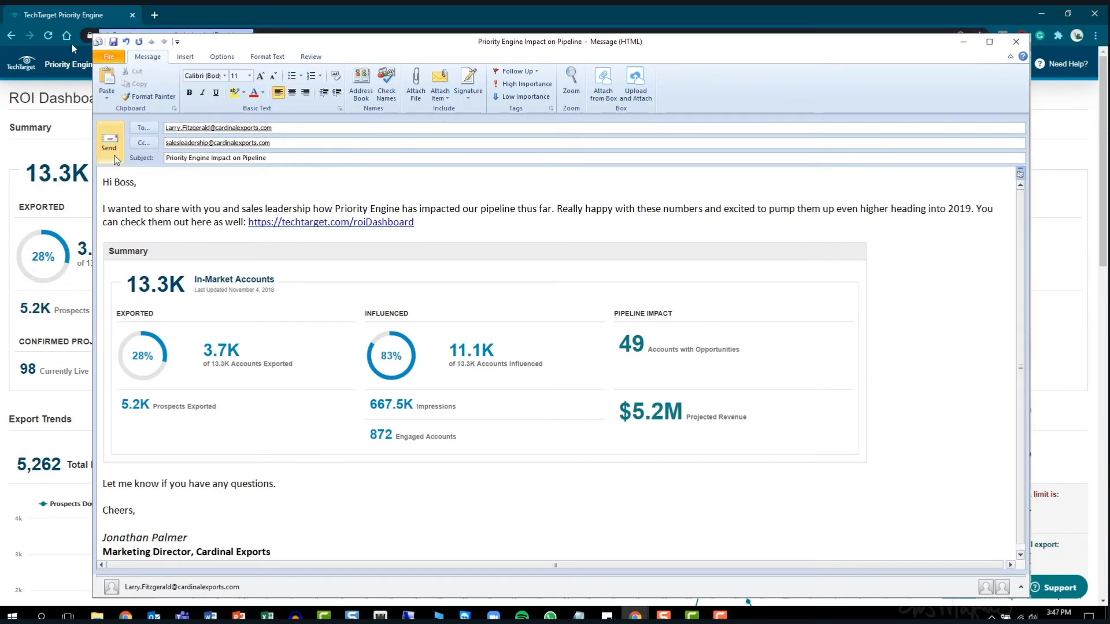
click(417, 222)
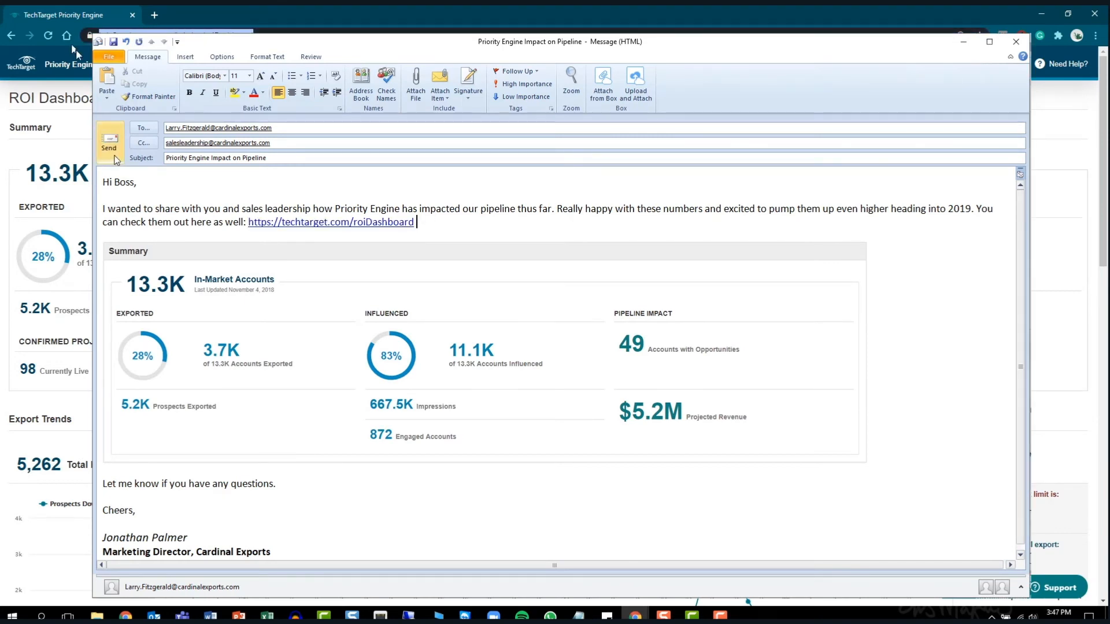